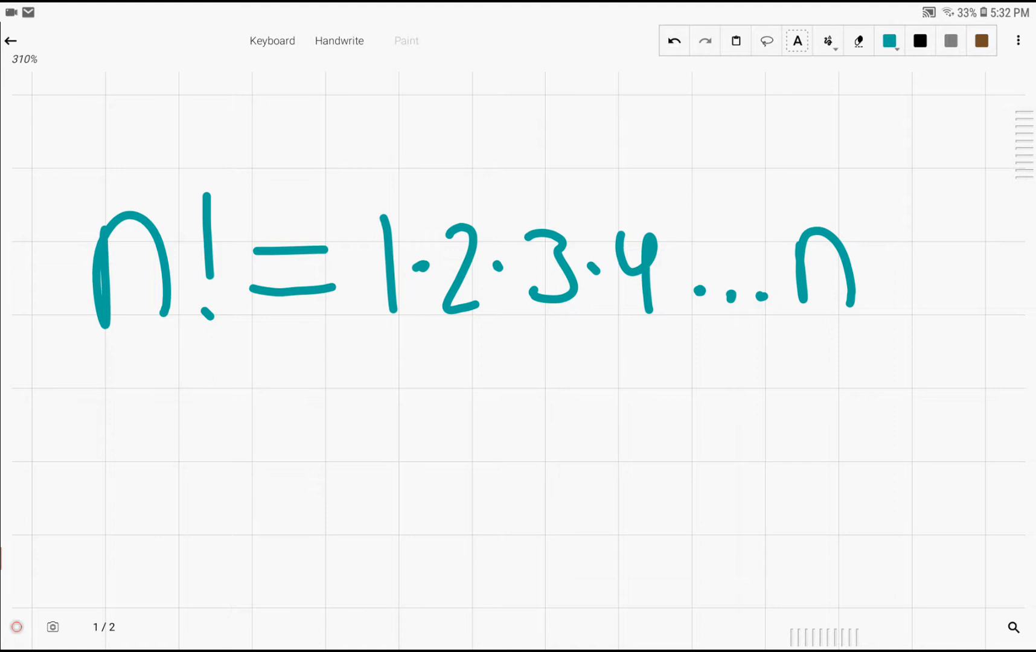
Handwrite ⌊n/p⌋, ⌊x⌋ and the example ⌊6.21⌋ = 6 in teal on the grid page.
{"action": "scroll", "scroll_direction": "up", "scroll_amount": 3}
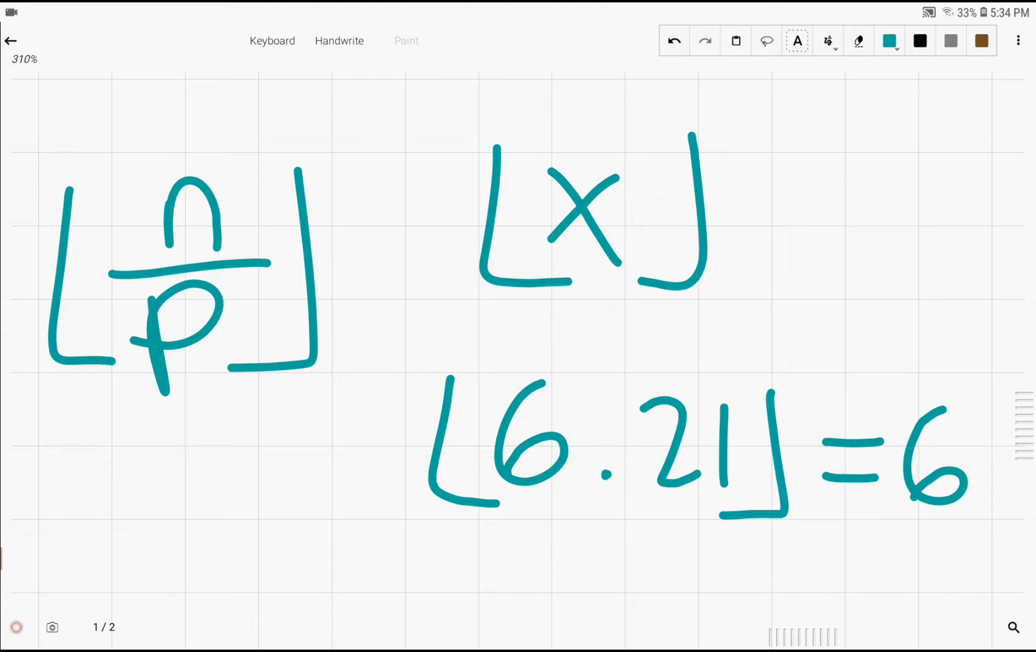
Write 1, 2, 3, 4 … n, add + ⌊n/p²⌋ after ⌊n/p⌋, and note 'p² p twice'.
{"action": "left_click", "coordinate": [674, 41]}
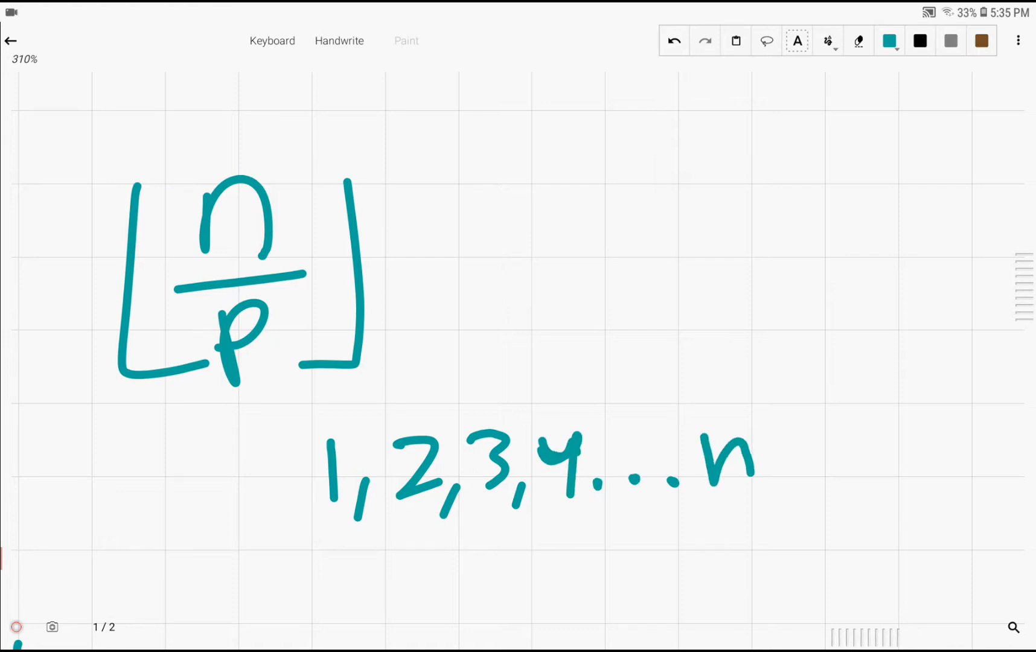
{"action": "scroll", "scroll_direction": "down", "scroll_amount": 3}
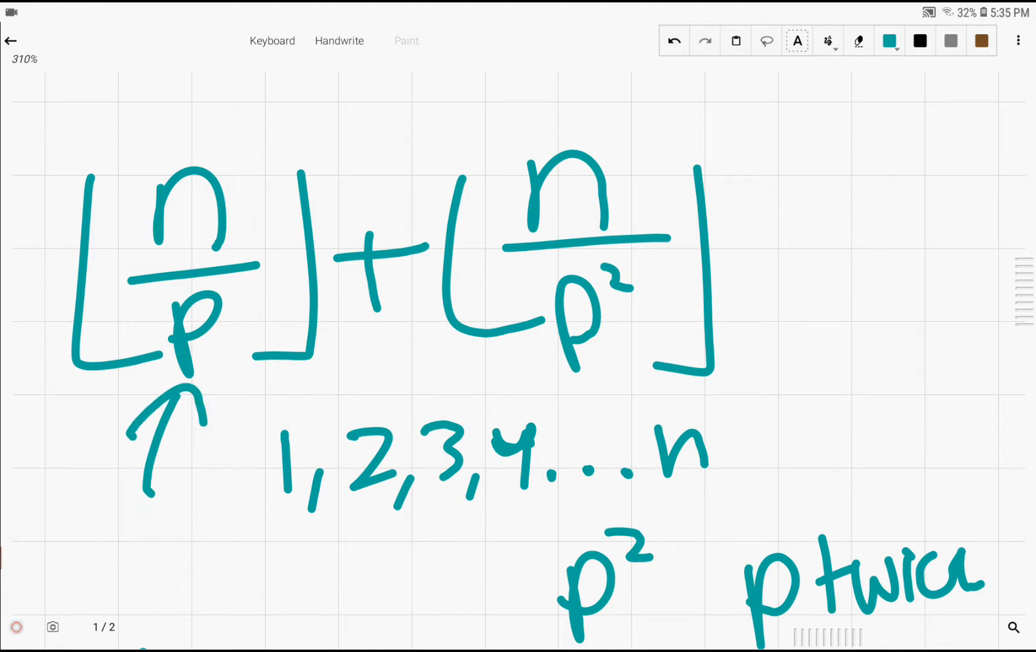
Append + ⌊n/p³⌋ to the sum, circle it, and draw arrows above each term.
{"action": "left_click", "coordinate": [704, 41]}
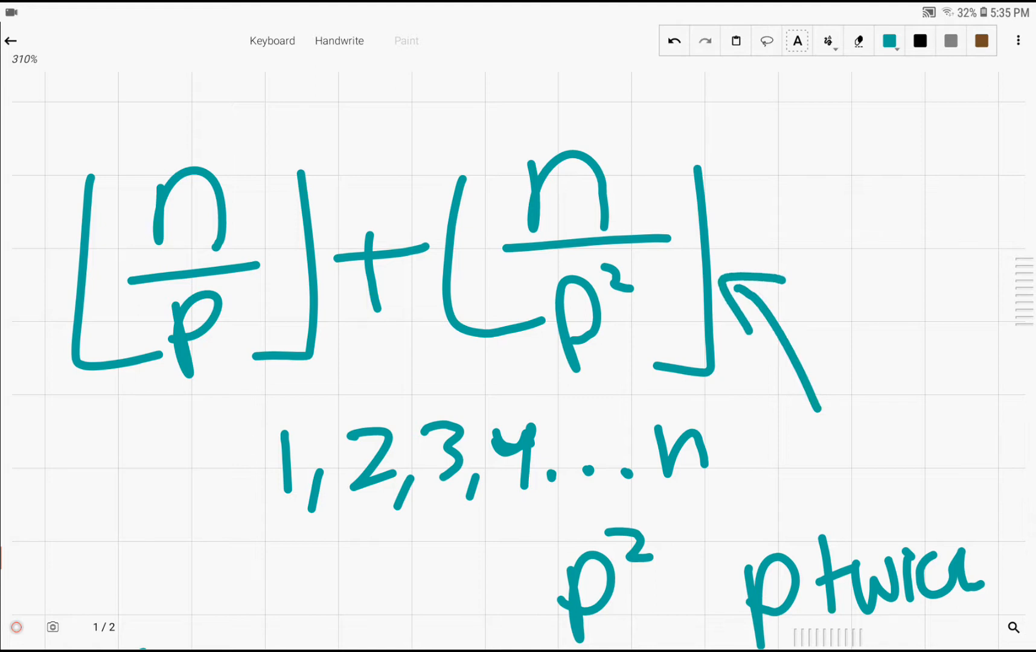
{"action": "left_click", "coordinate": [673, 40]}
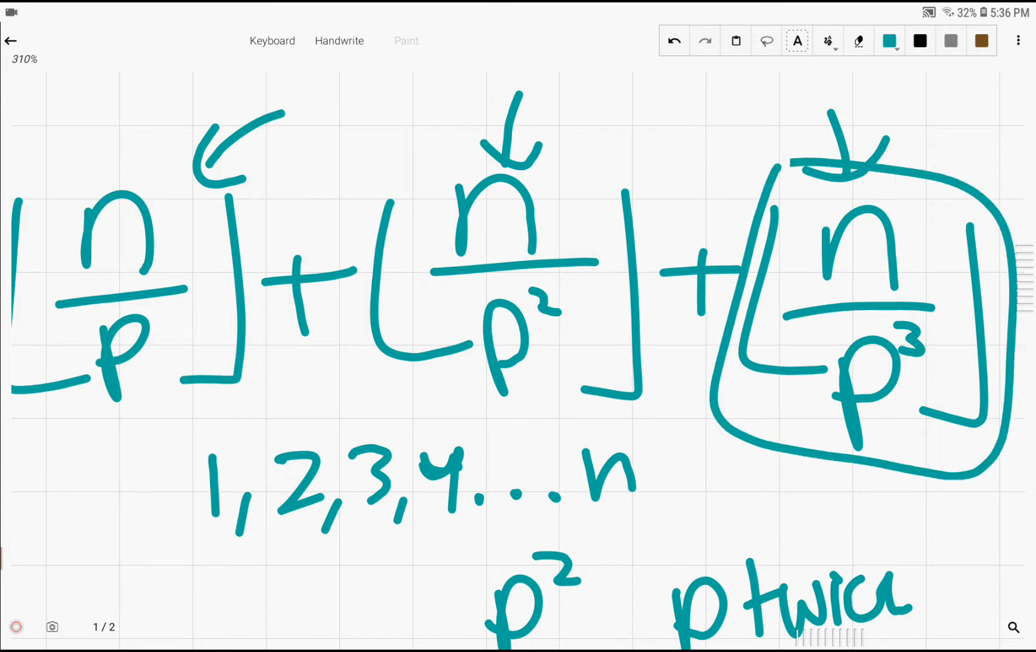
Erase the circle and arrows, then extend the sum with + ⌊n/p⁴⌋ + ⌊n/p⁵⌋.
{"action": "left_click", "coordinate": [674, 40]}
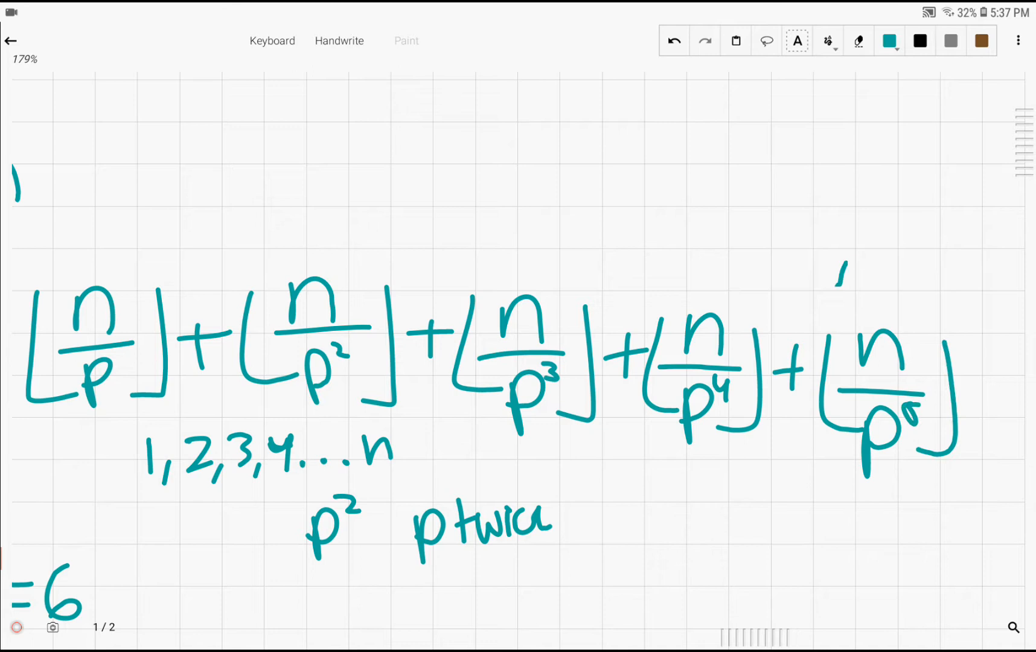
Draw a long arrow over the sum, write = 0 under the last terms, and undo a stray stroke.
{"action": "left_click", "coordinate": [673, 40]}
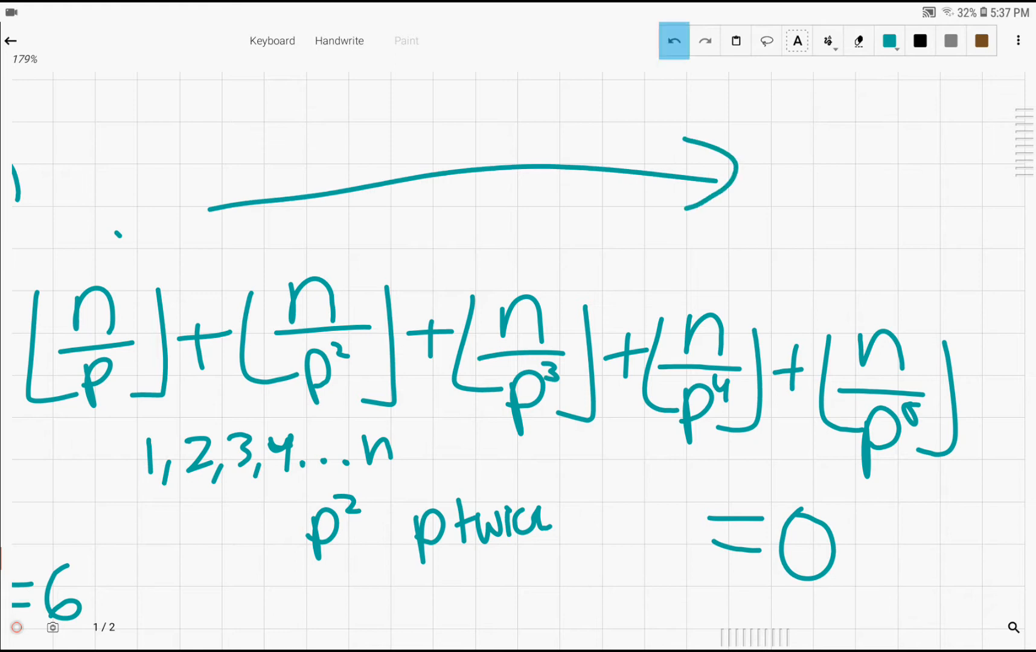
{"action": "left_click", "coordinate": [673, 40]}
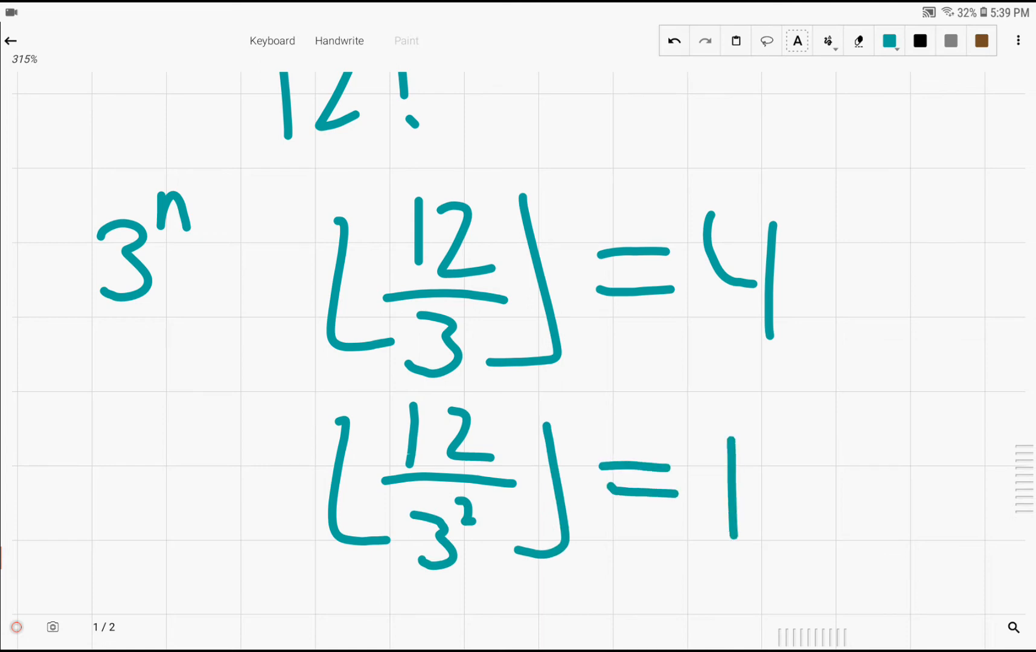
Write 12! and 3ⁿ, then ⌊12/3⌋=4, ⌊12/3²⌋=1 and ⌊12/3³⌋=0 down the page.
{"action": "scroll", "scroll_direction": "down", "scroll_amount": 3}
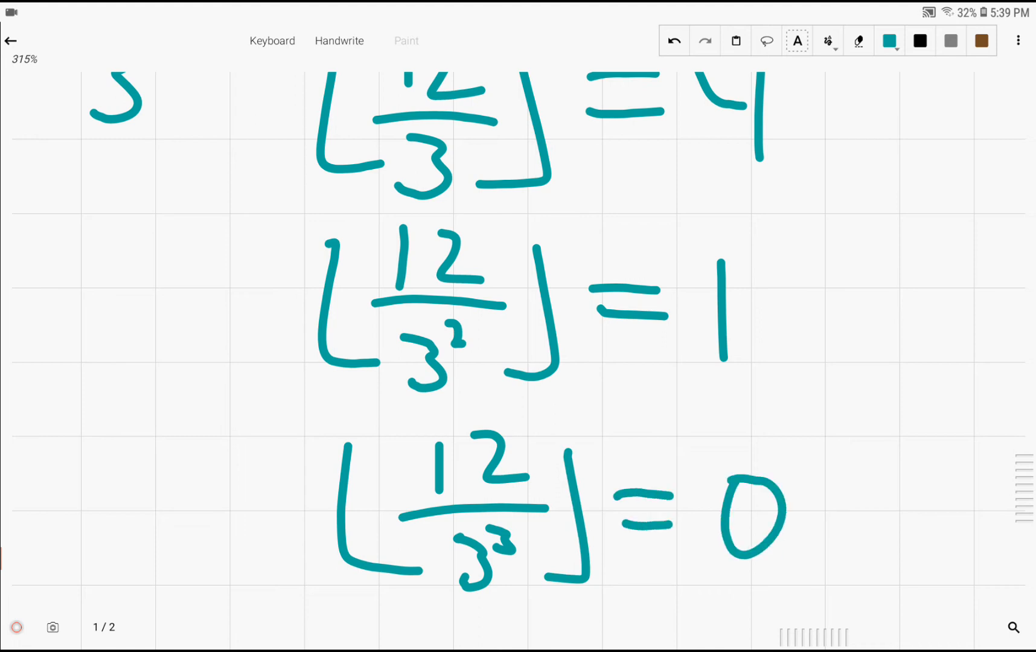
{"action": "scroll", "scroll_direction": "down", "scroll_amount": 3}
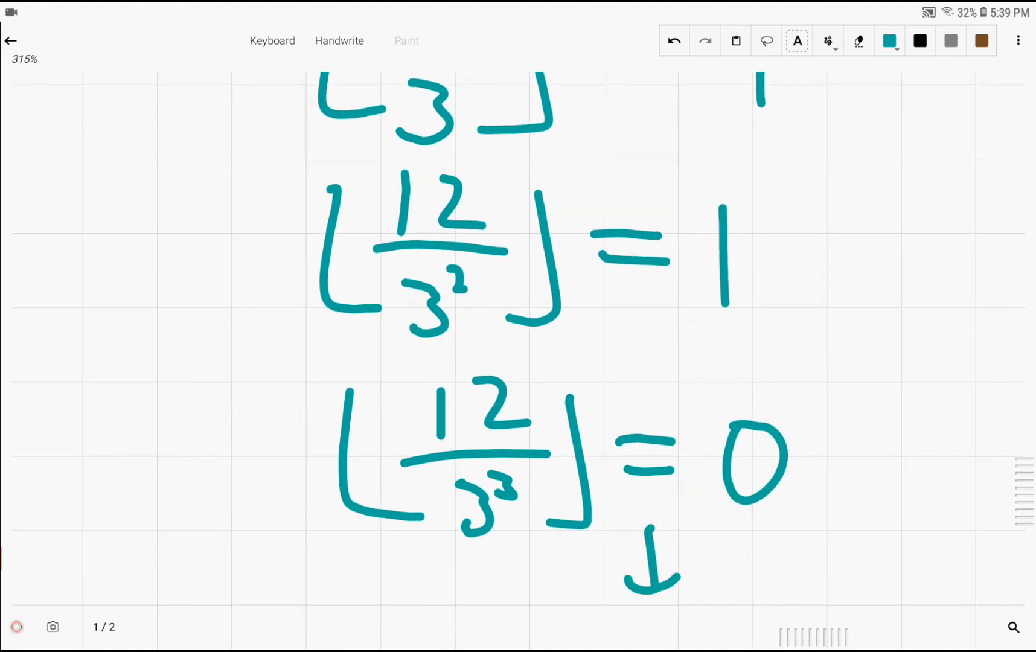